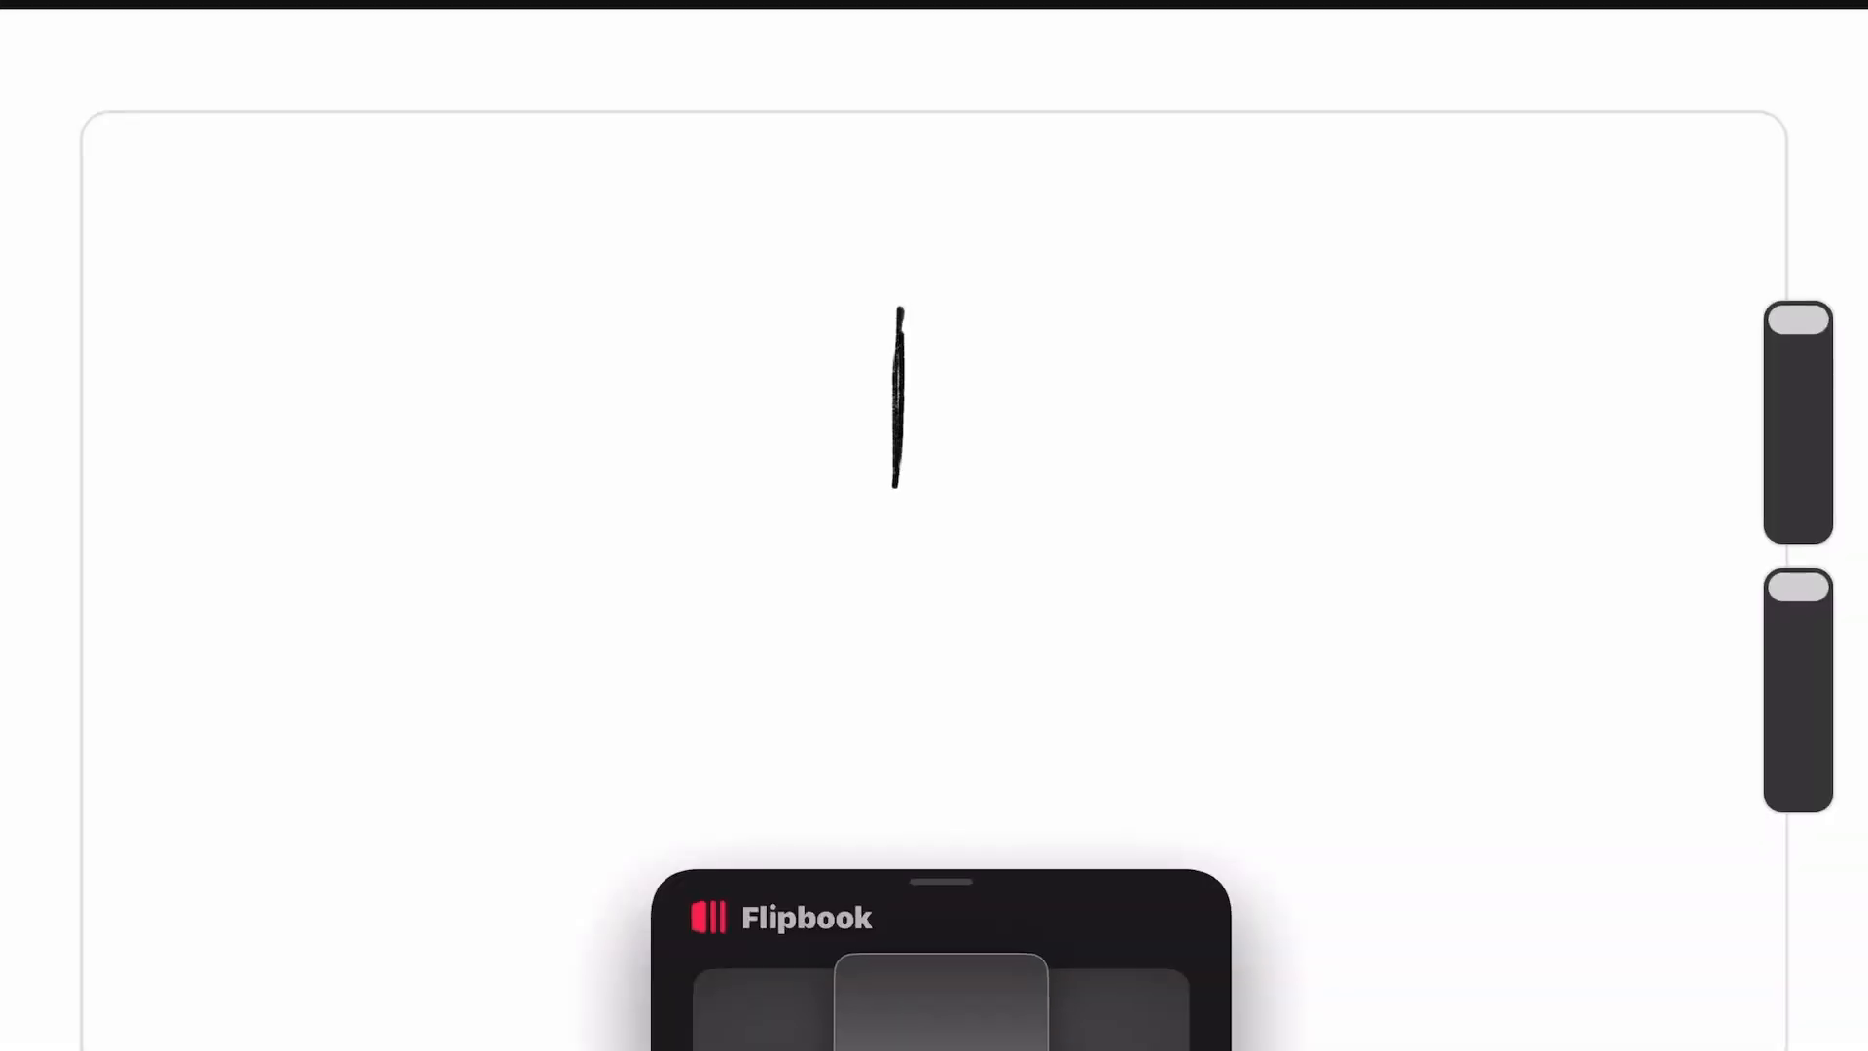
# Brush over the top-centre vertical line to make it a thick bold black stroke
pyautogui.moveTo(898, 309); pyautogui.dragTo(899, 501)
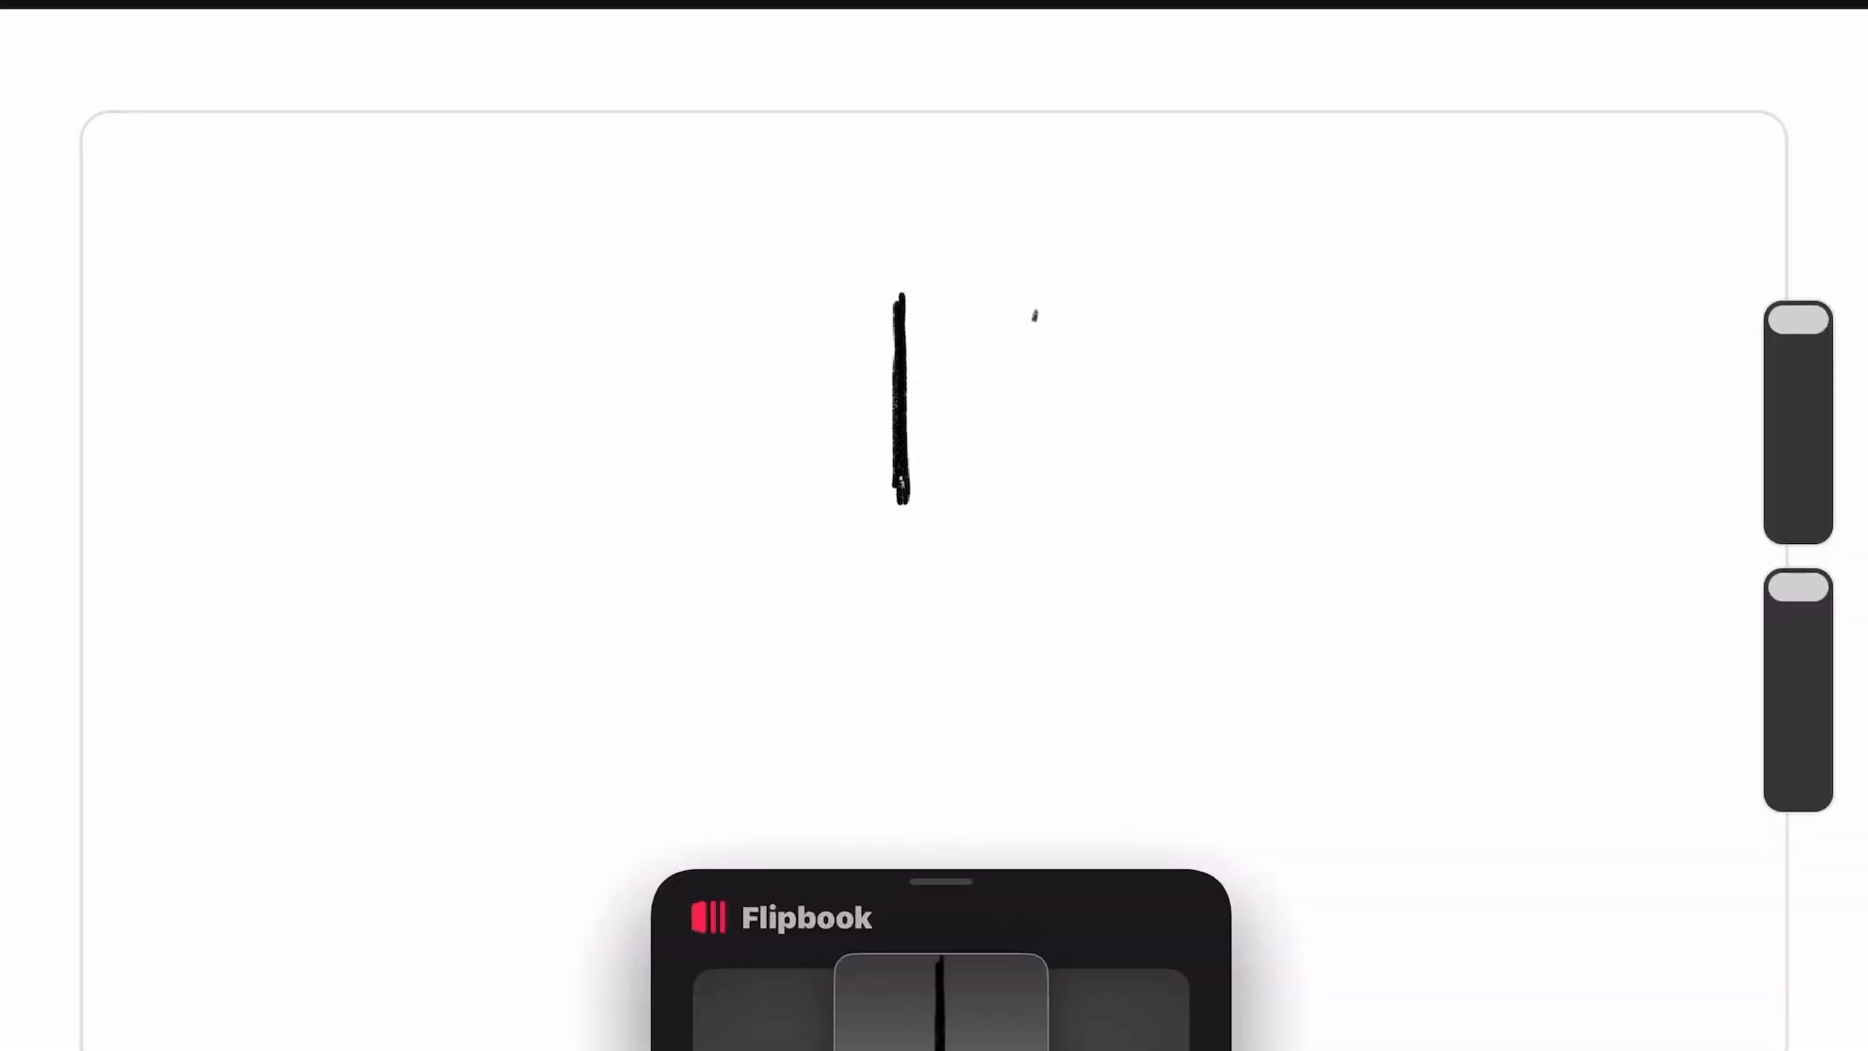